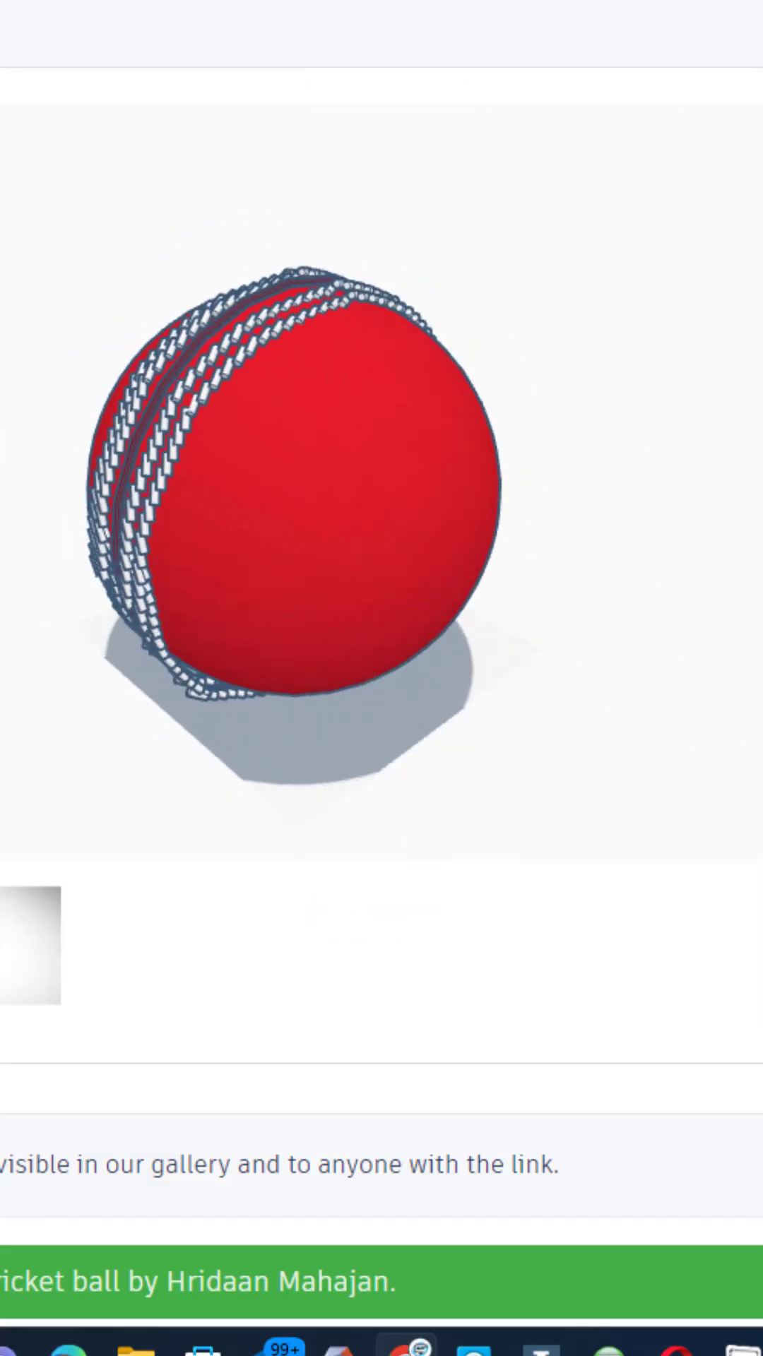
# React to the rocket design with the star so its reaction count shows 1
pyautogui.scroll(3)
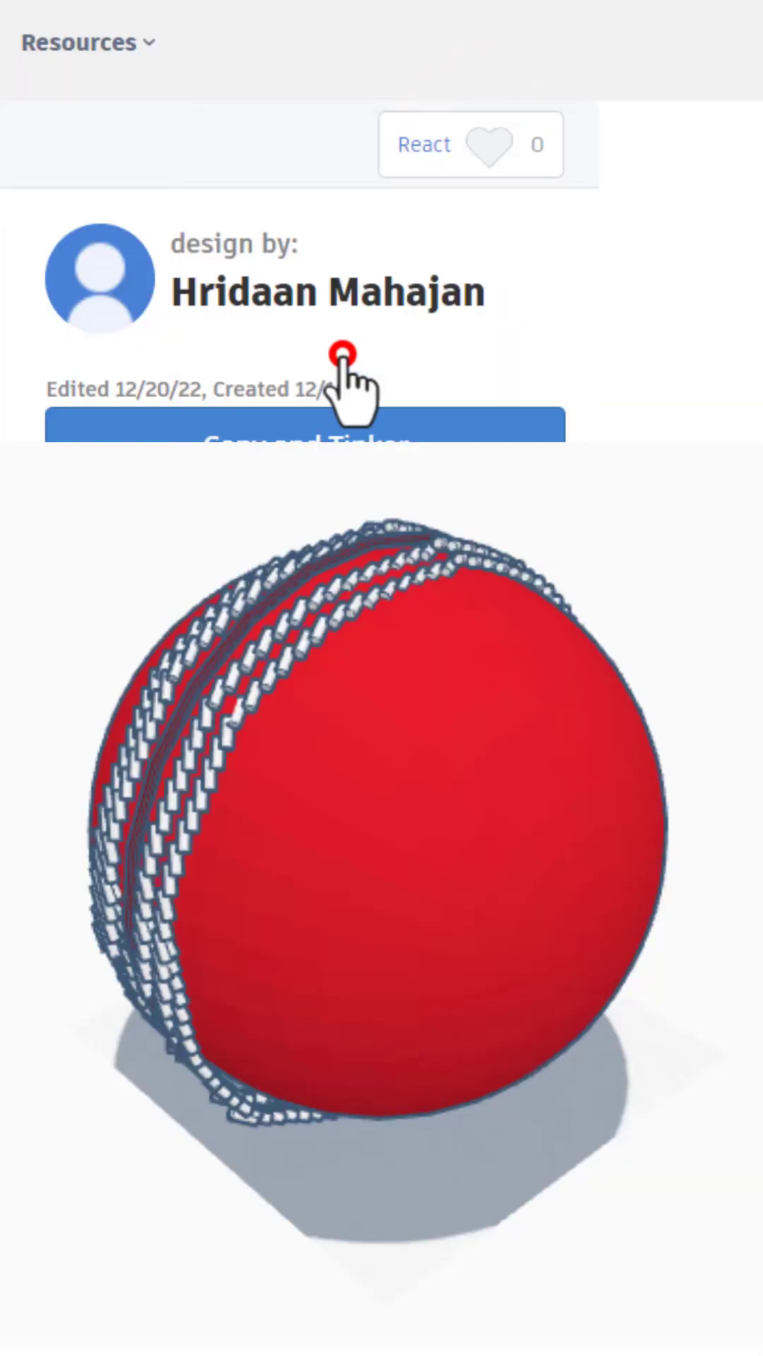
pyautogui.click(470, 144)
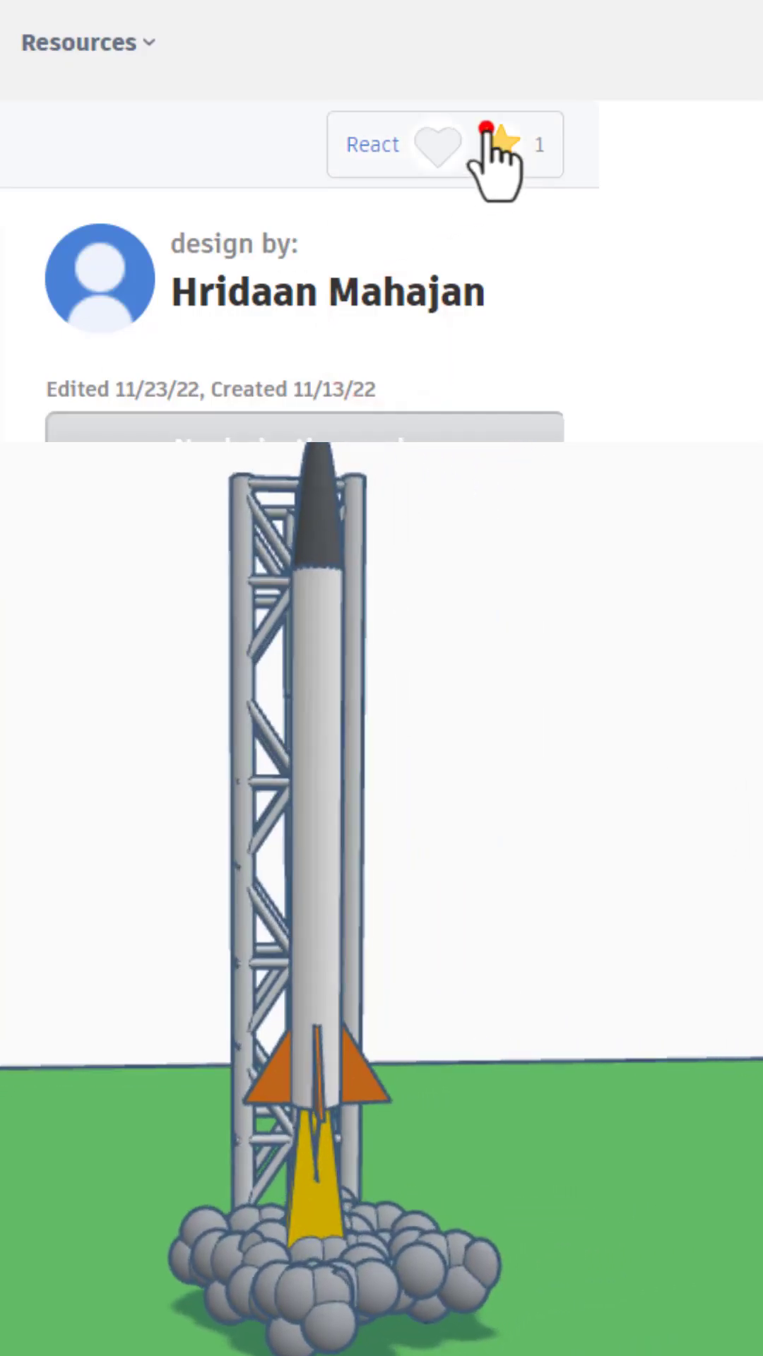
pyautogui.click(496, 146)
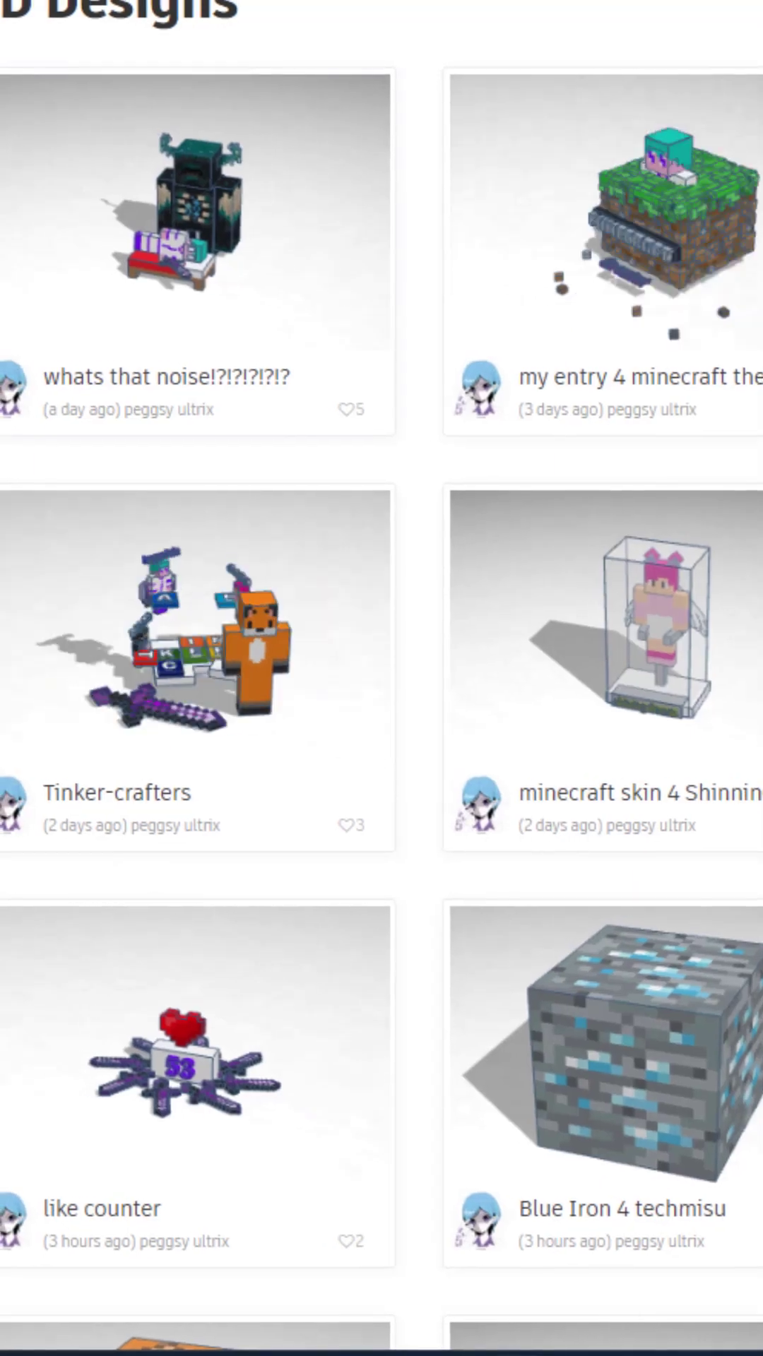
# Give the shining dream figure a Wow reaction (count now 4) and return to the gallery
pyautogui.click(606, 631)
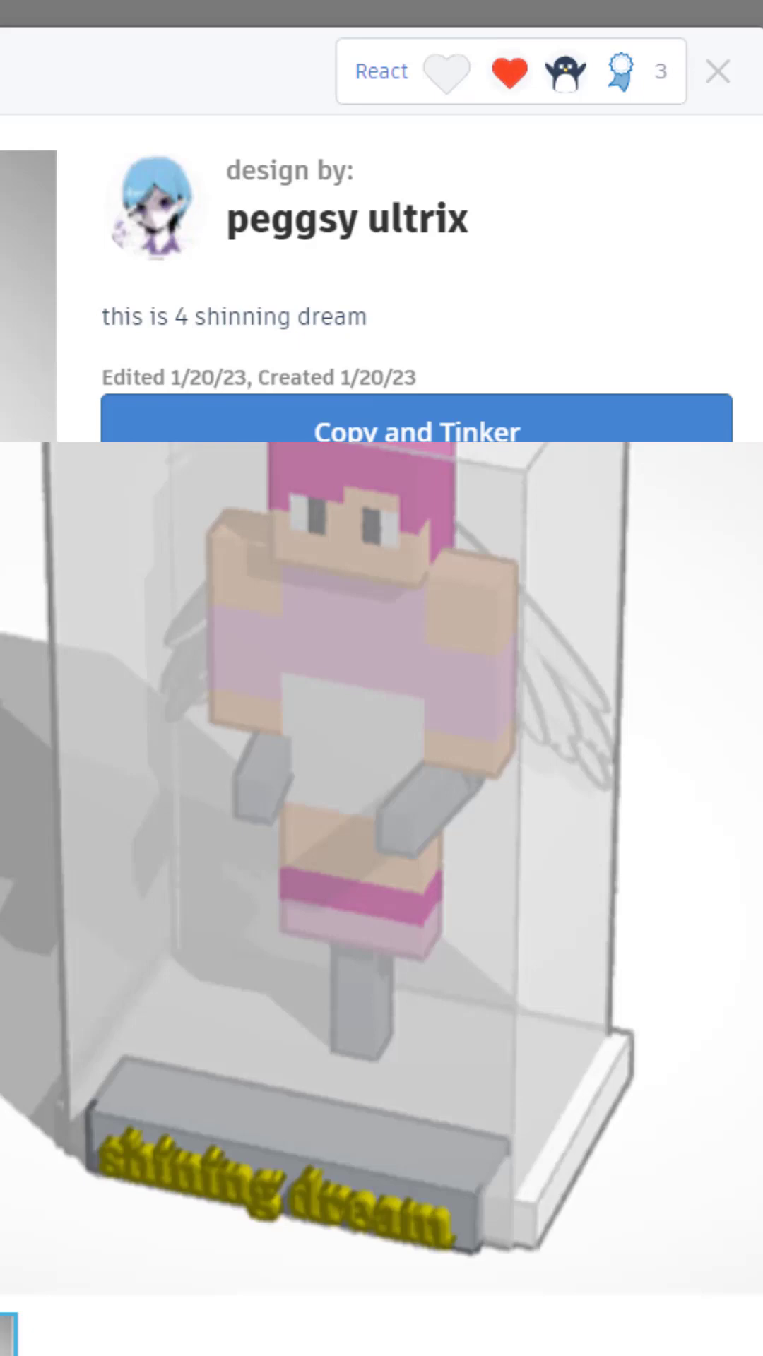
pyautogui.click(557, 70)
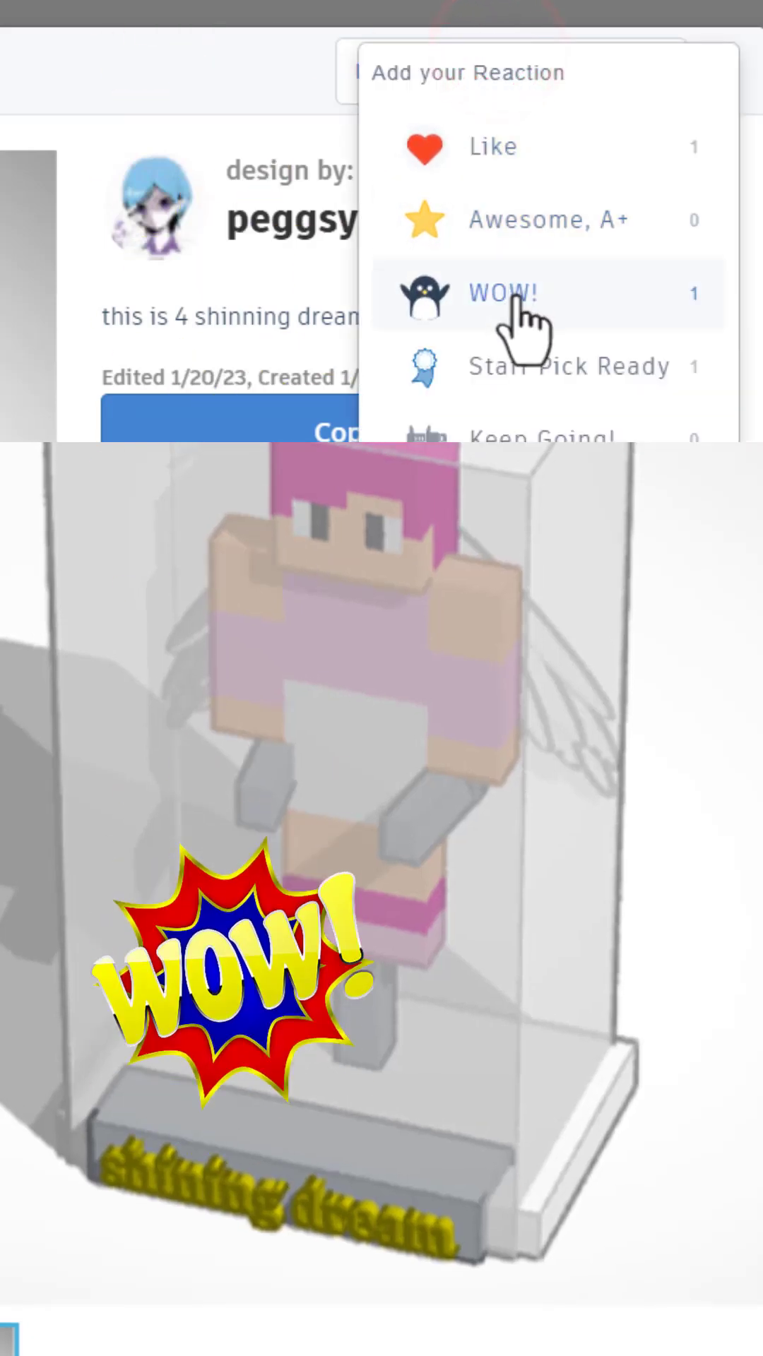
pyautogui.click(501, 294)
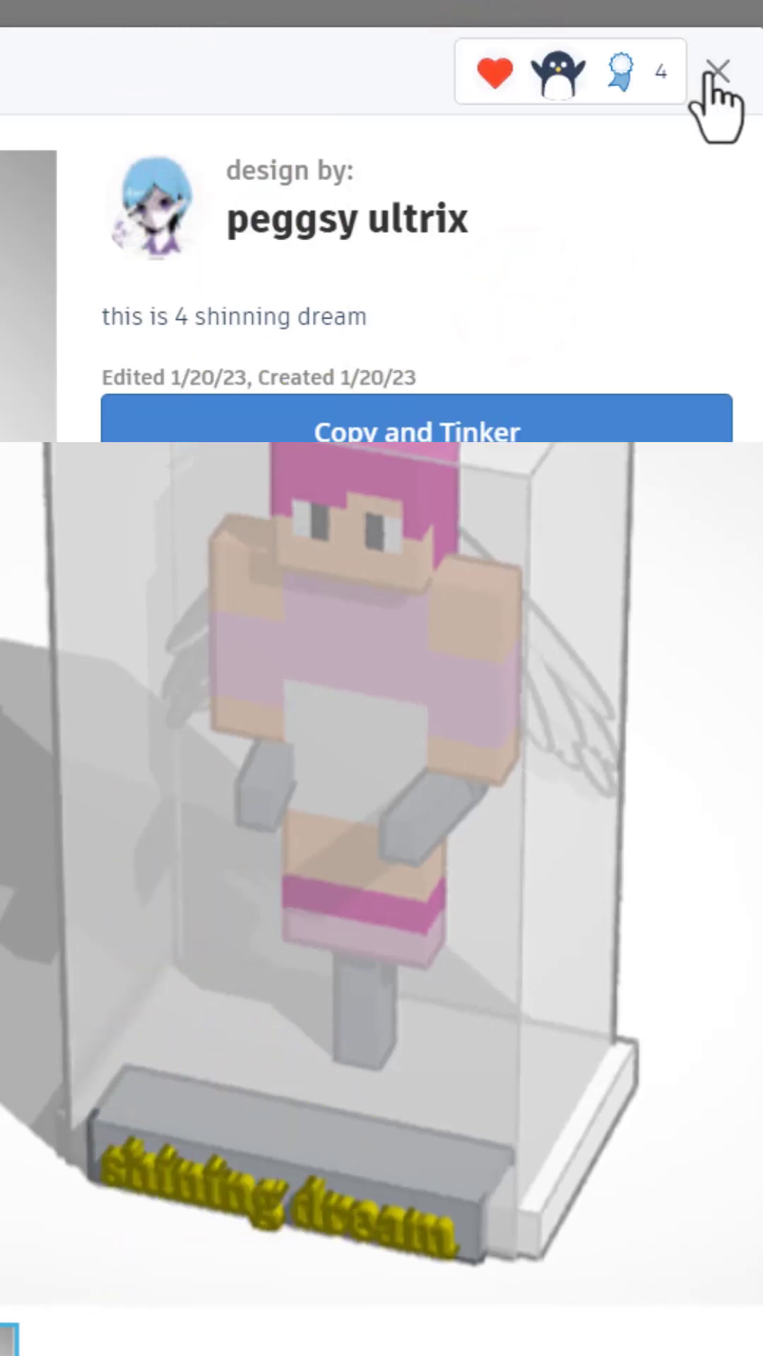
pyautogui.click(719, 72)
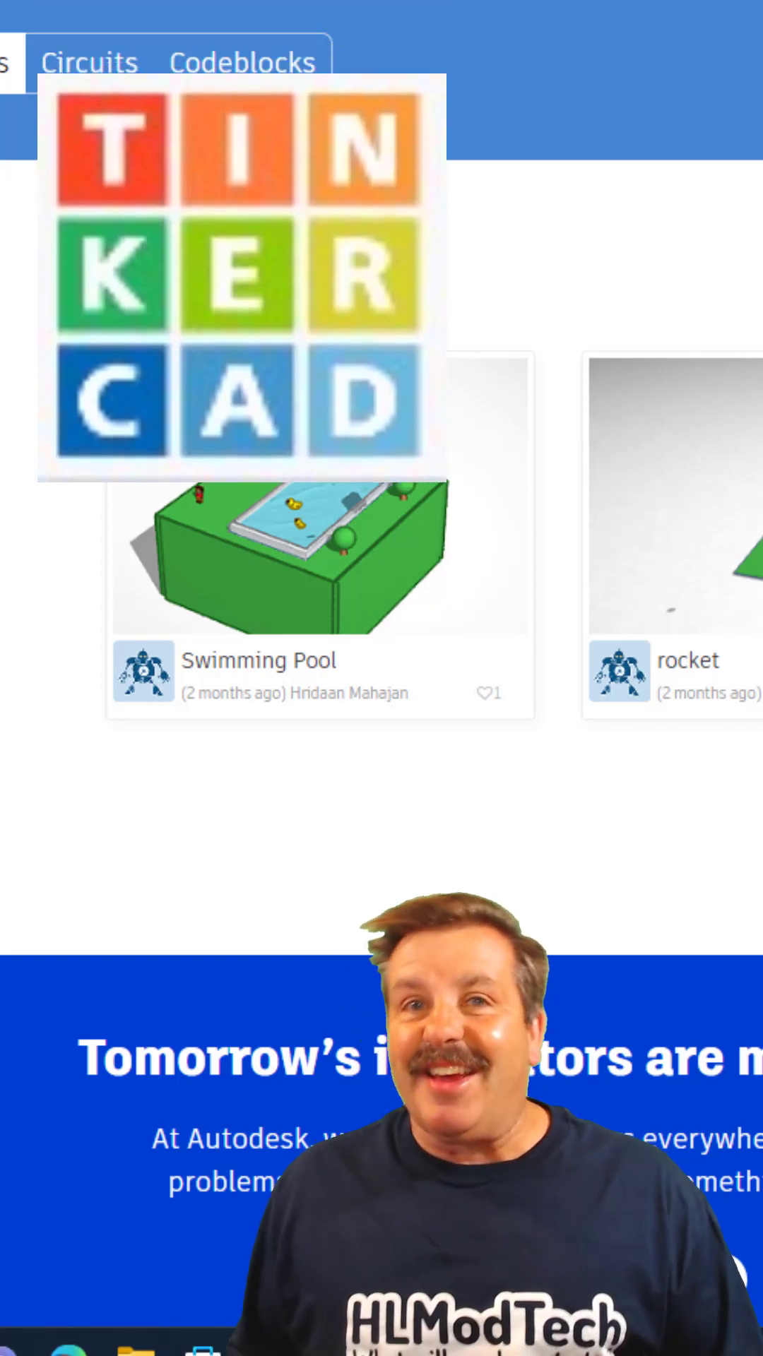